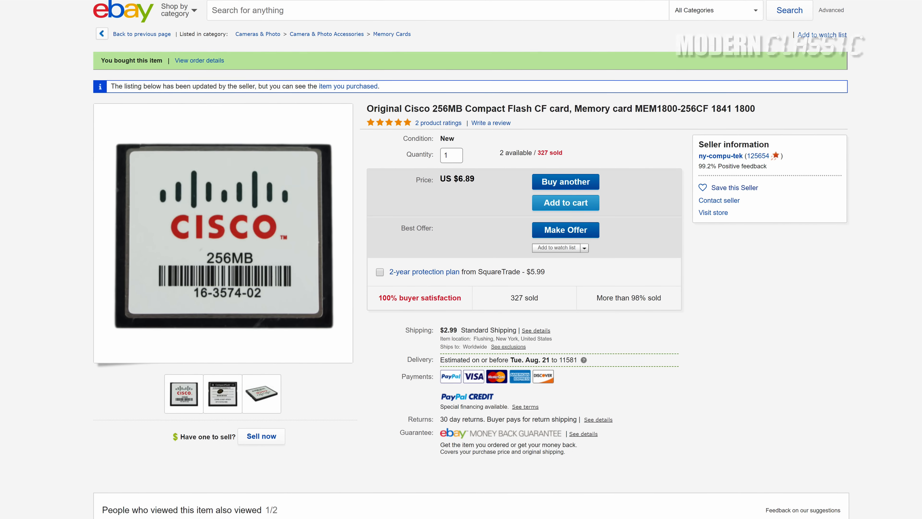
{"action": "scroll", "scroll_direction": "down", "scroll_amount": 3}
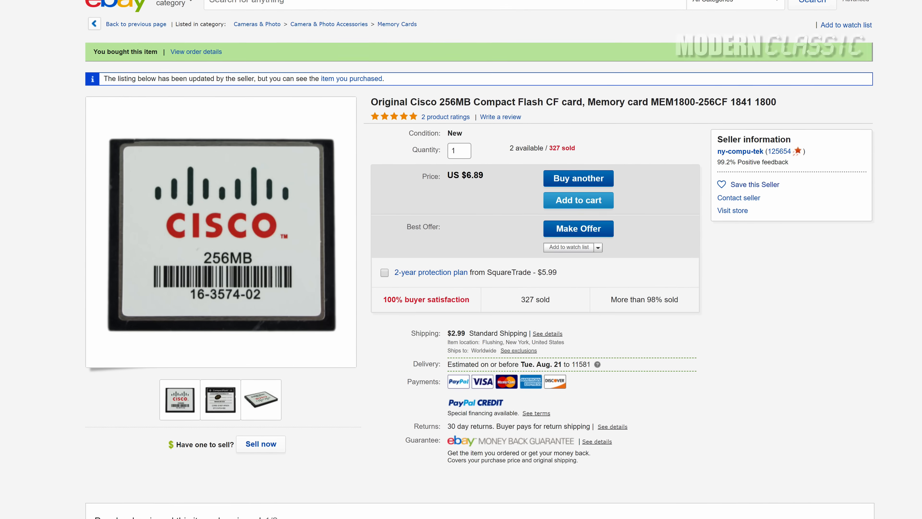
{"action": "scroll", "scroll_direction": "down", "scroll_amount": 3}
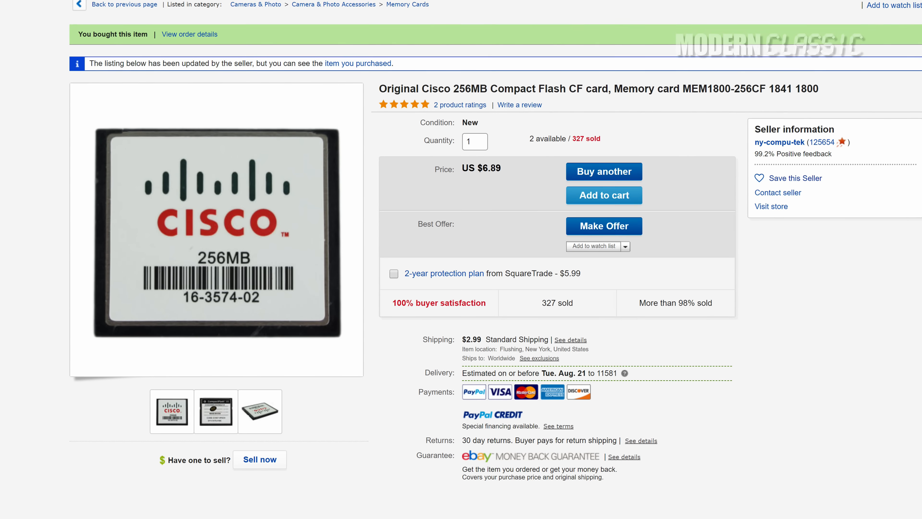
{"action": "scroll", "scroll_direction": "down", "scroll_amount": 3}
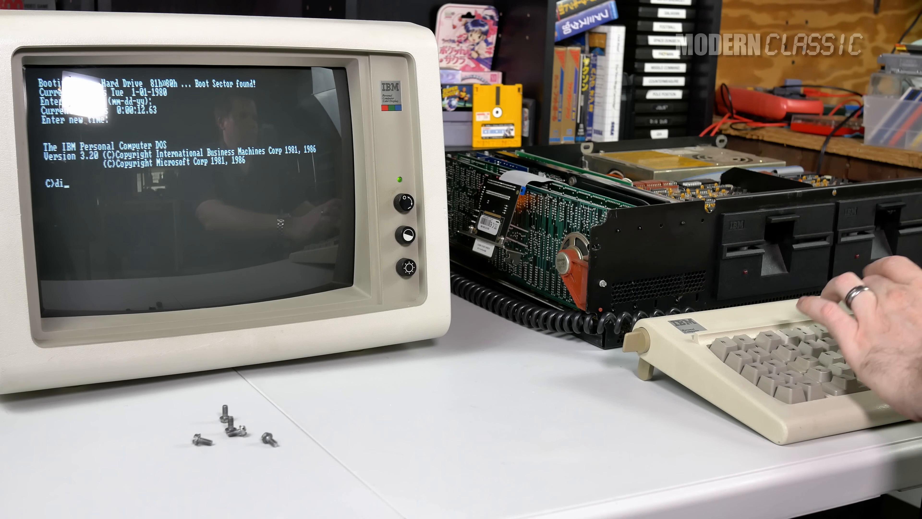
{"action": "key", "text": "Enter"}
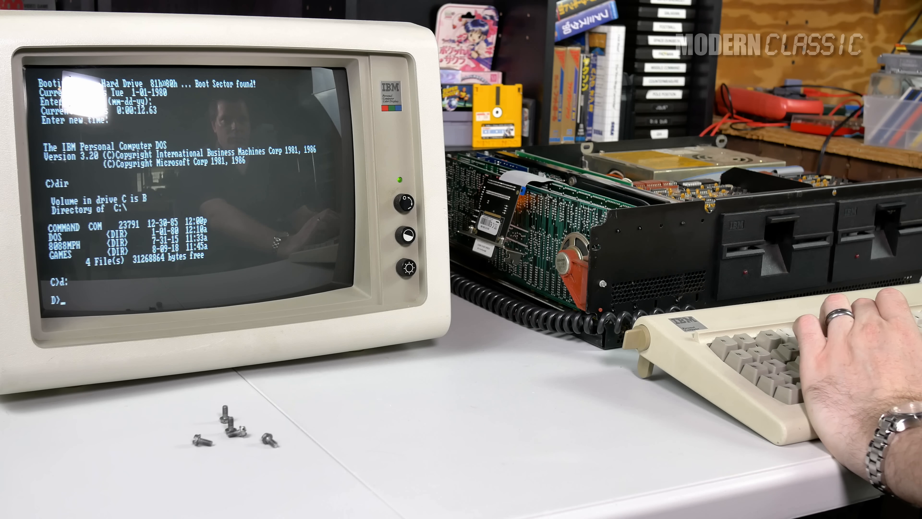
{"action": "type", "text": "dir"}
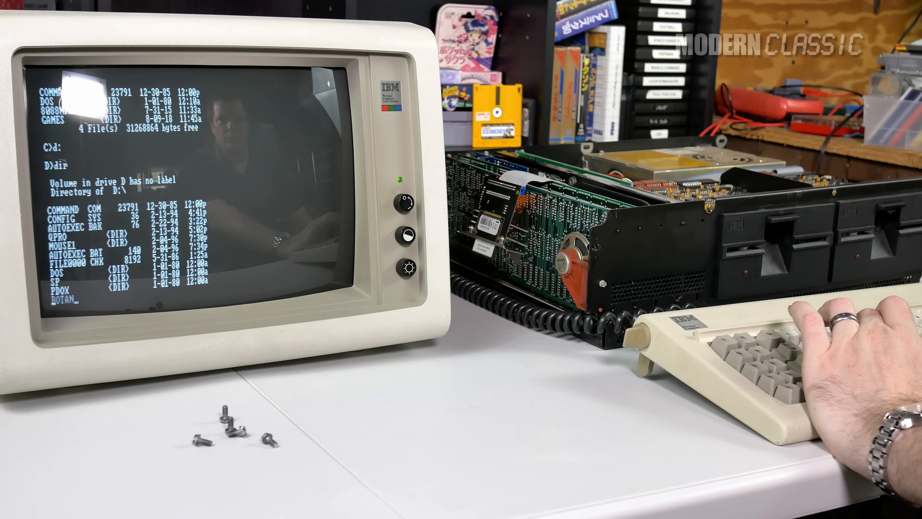